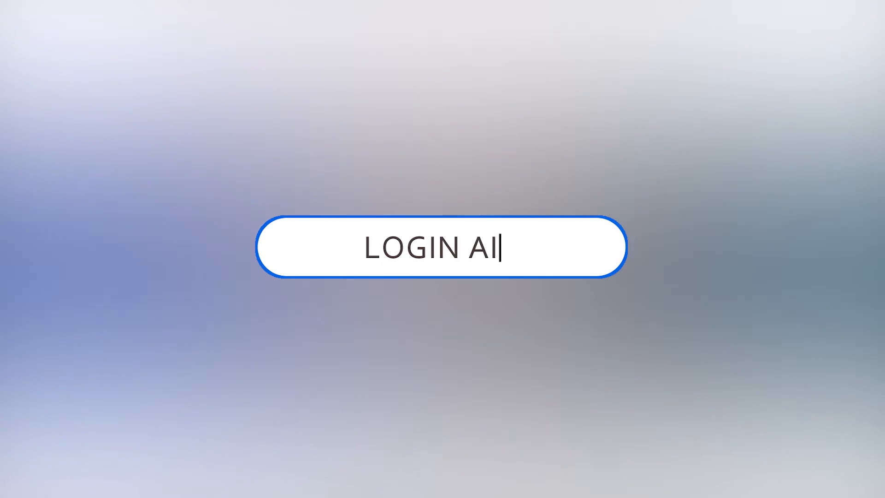
{"action": "type", "text": "D"}
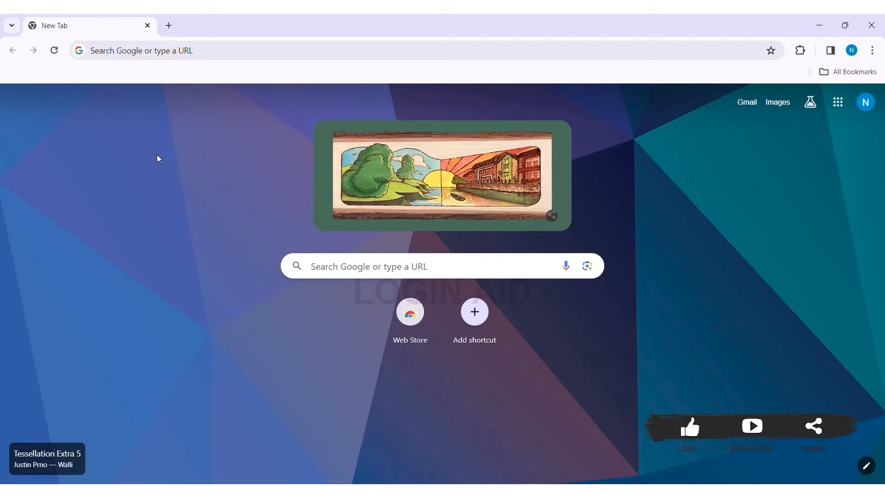
{"action": "mouse_move", "coordinate": [180, 108]}
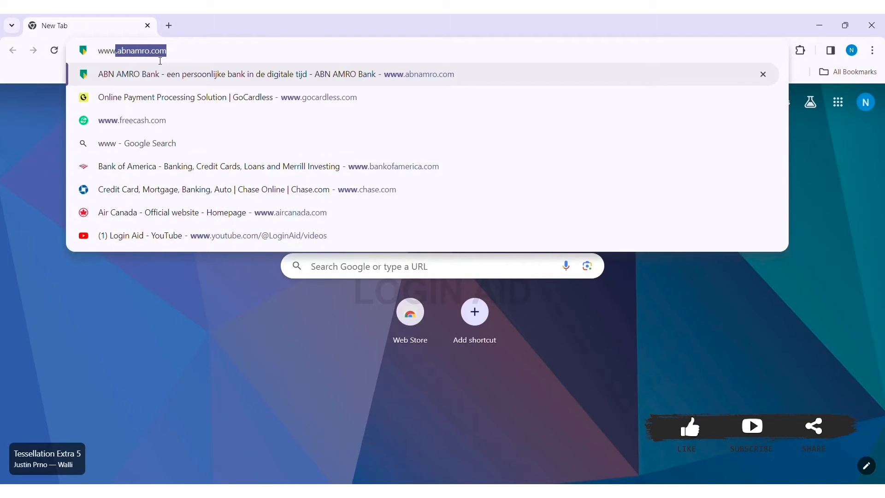
{"action": "type", "text": "www.bethes"}
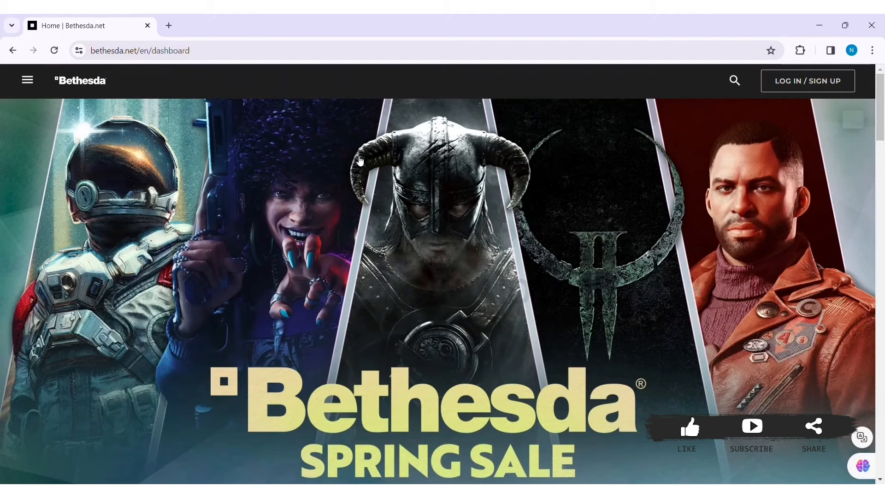
{"action": "mouse_move", "coordinate": [833, 96]}
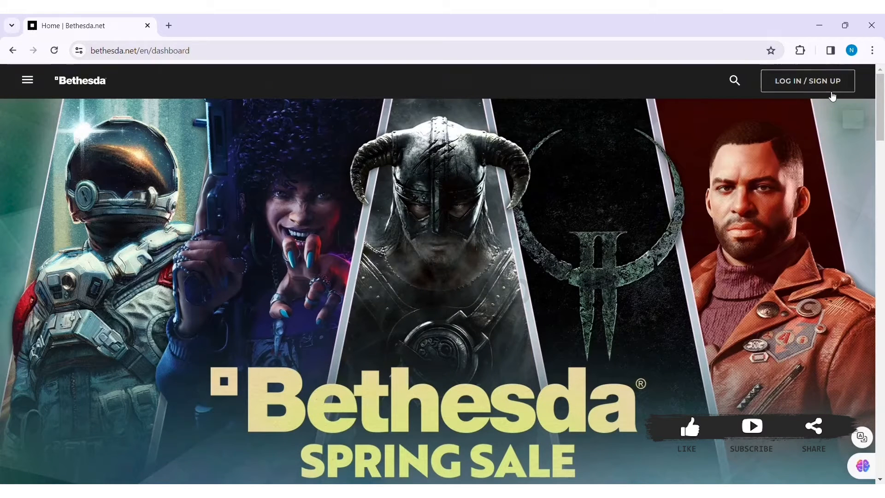
- Go to the login page via LOG IN / SIGN UP in the site header
{"action": "left_click", "coordinate": [807, 81]}
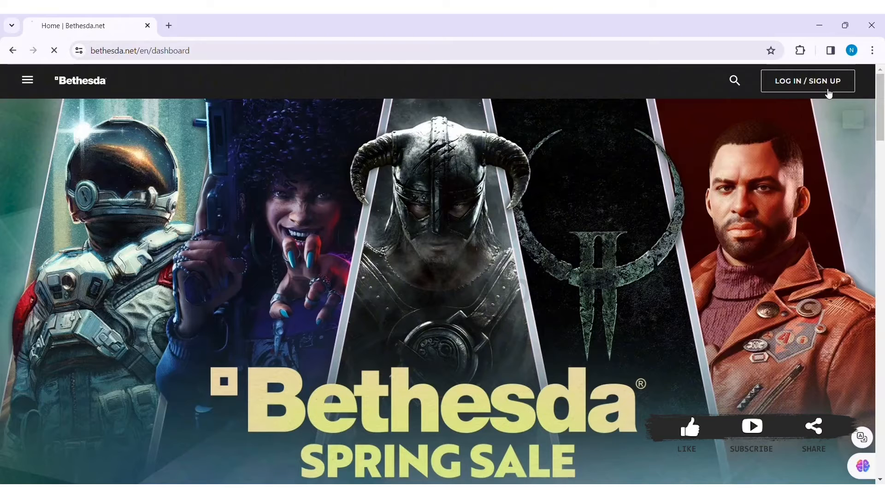
{"action": "left_click", "coordinate": [807, 80]}
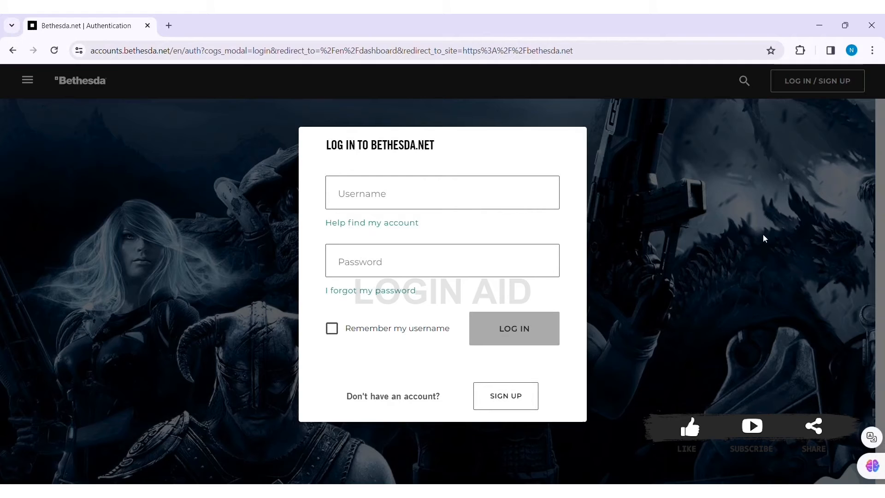
{"action": "mouse_move", "coordinate": [612, 154]}
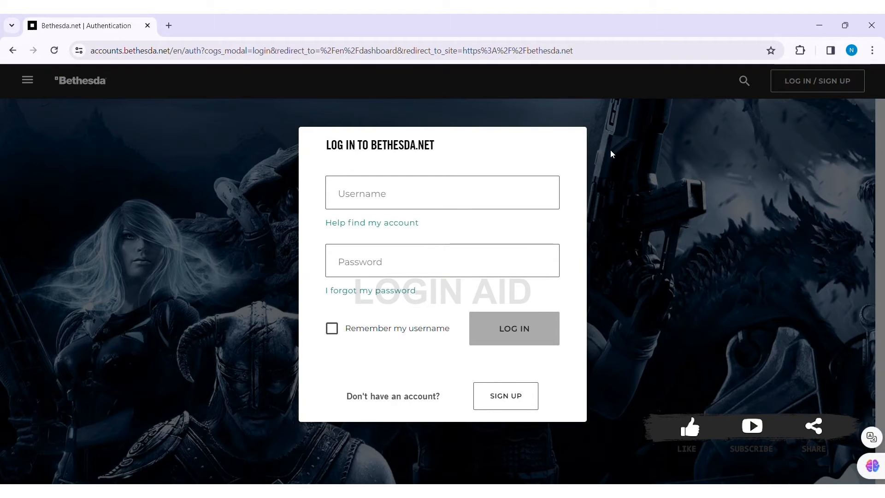
{"action": "left_click", "coordinate": [442, 192]}
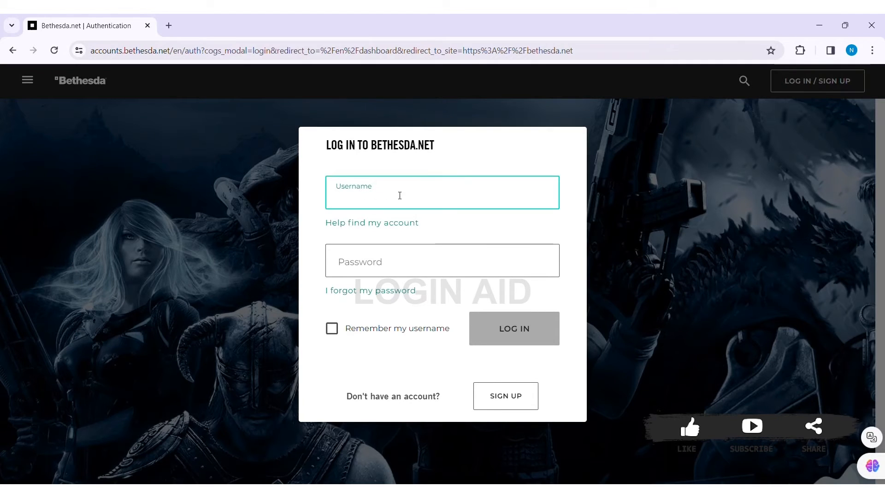
{"action": "type", "text": "hanna"}
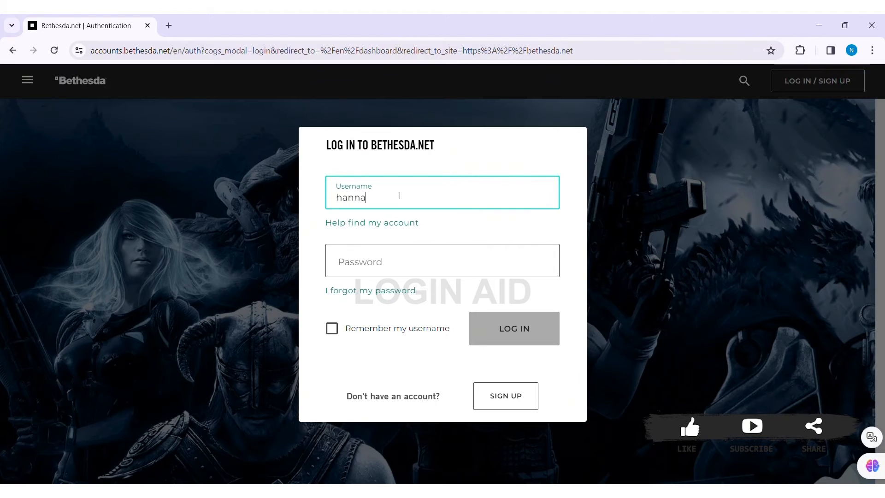
{"action": "type", "text": "tnoah"}
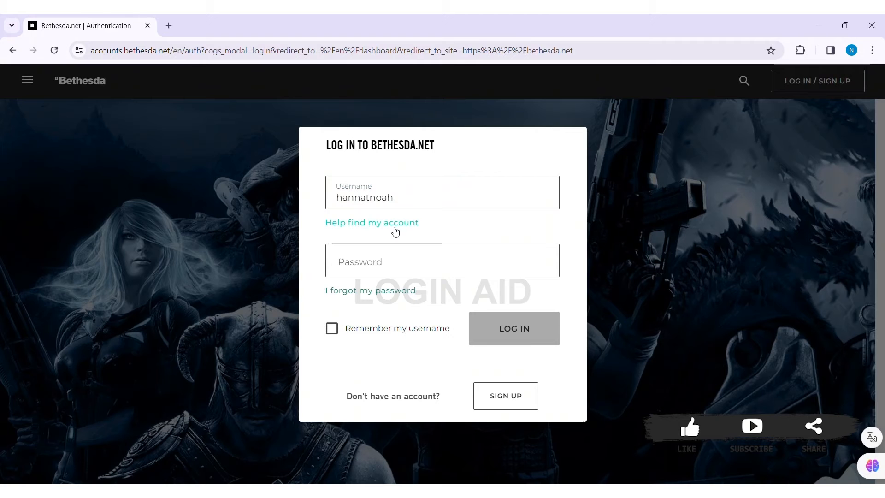
{"action": "mouse_move", "coordinate": [404, 229]}
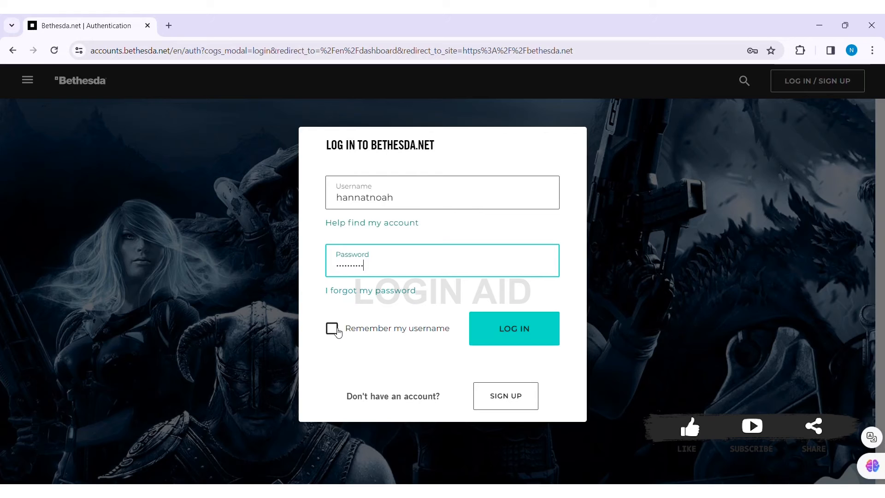
{"action": "mouse_move", "coordinate": [343, 332]}
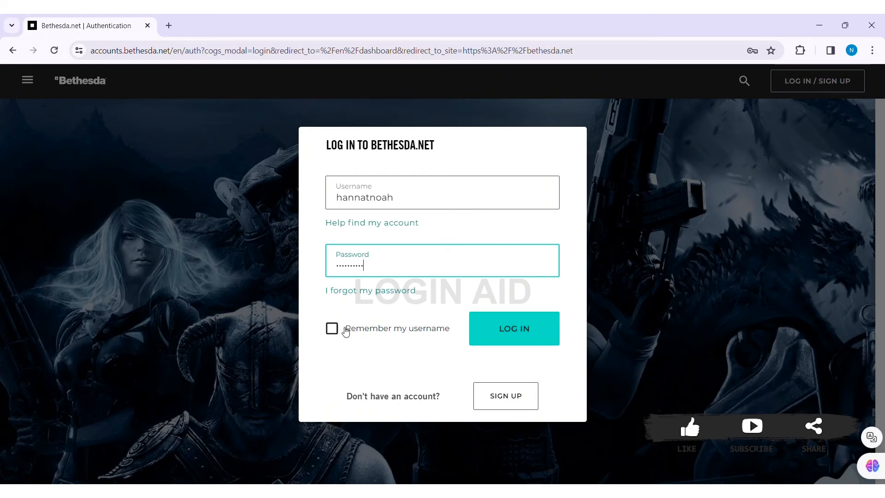
- Tick 'Remember my username' and log in, returning to the signed-in dashboard
{"action": "left_click", "coordinate": [332, 328]}
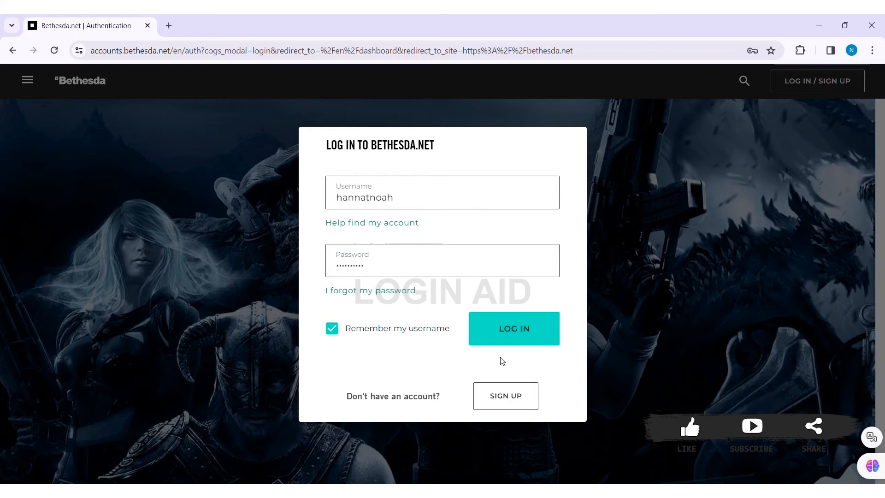
{"action": "mouse_move", "coordinate": [505, 395]}
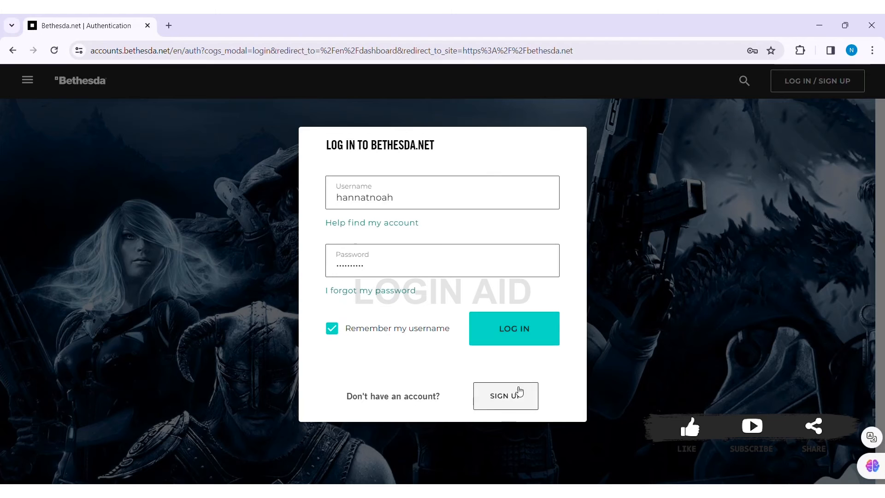
{"action": "mouse_move", "coordinate": [426, 411]}
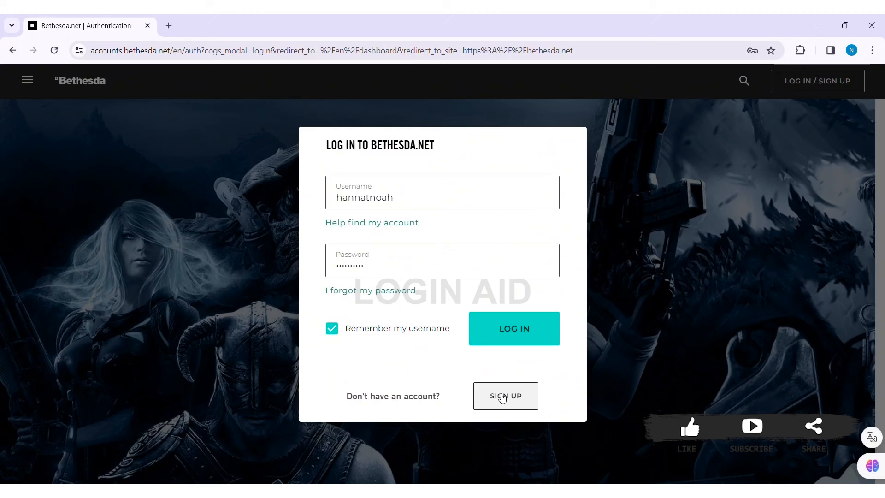
{"action": "mouse_move", "coordinate": [514, 329]}
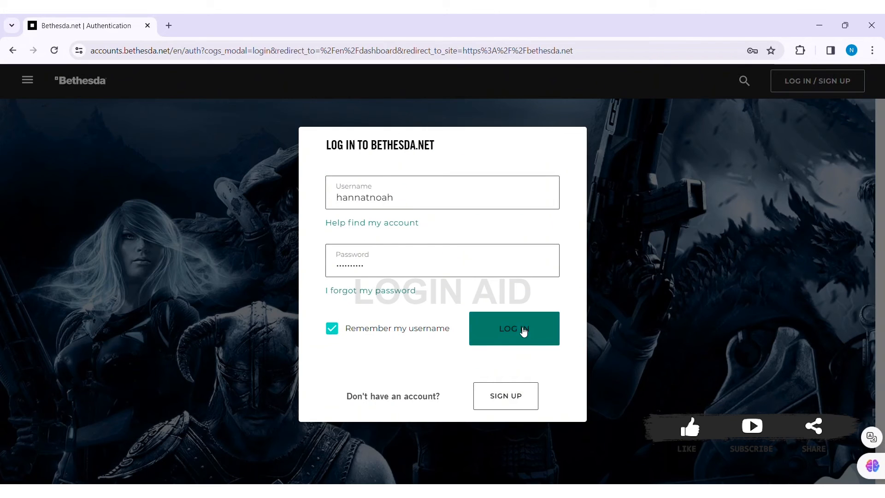
{"action": "left_click", "coordinate": [513, 329]}
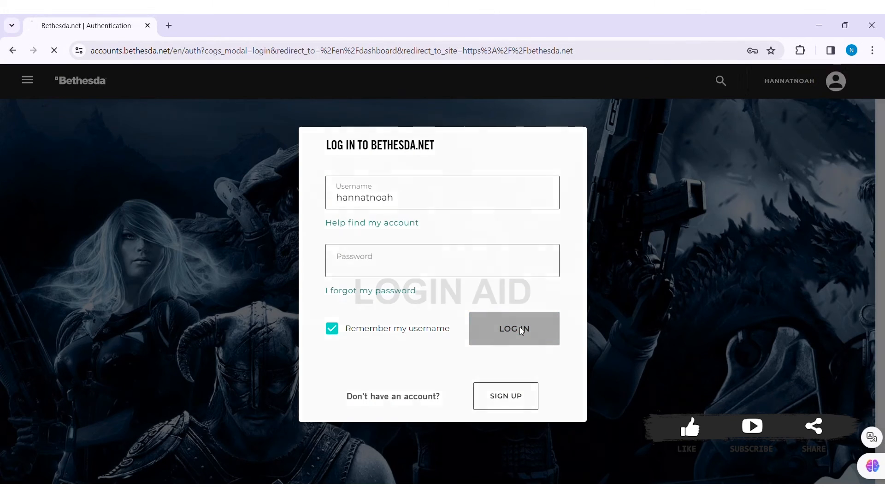
{"action": "left_click", "coordinate": [514, 328]}
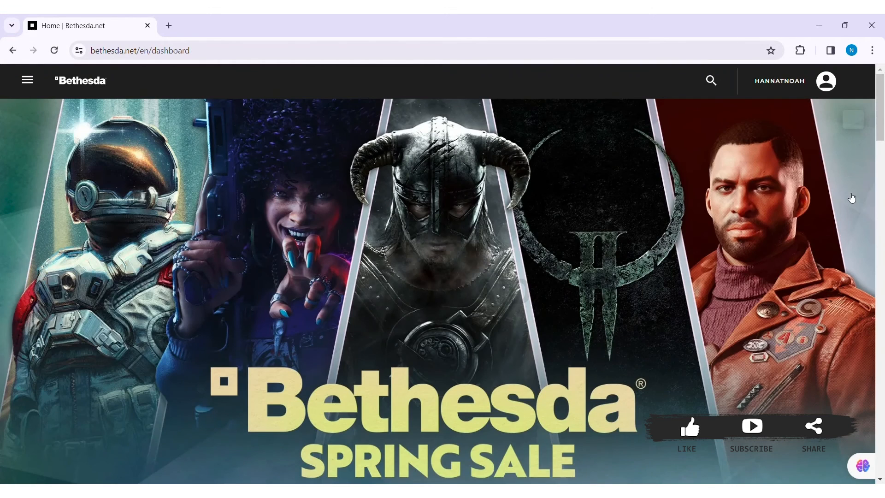
{"action": "left_click", "coordinate": [826, 81]}
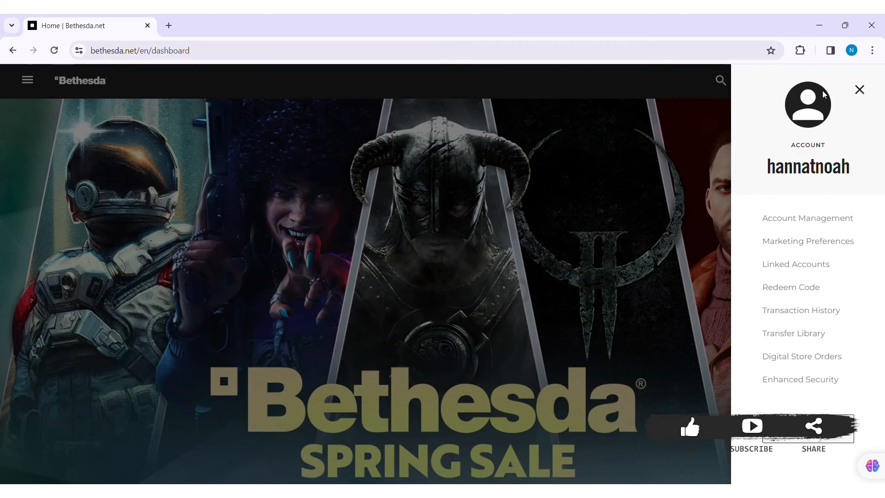
{"action": "mouse_move", "coordinate": [852, 98]}
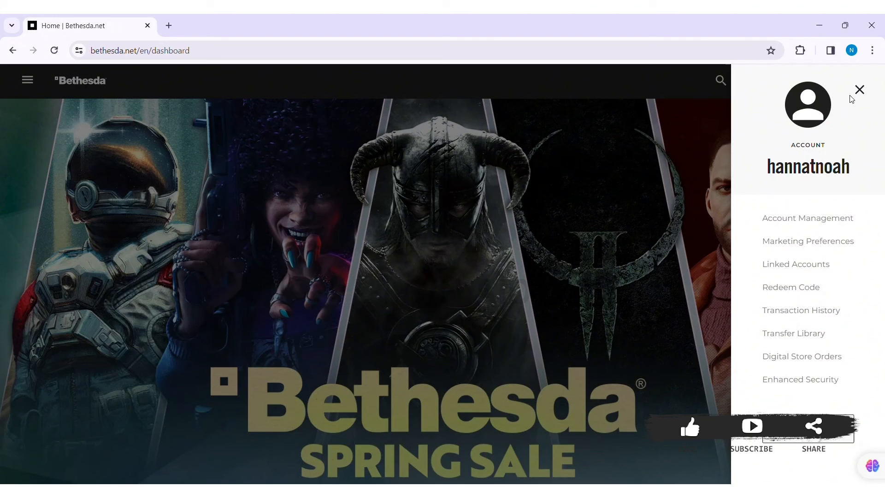
{"action": "mouse_move", "coordinate": [841, 97]}
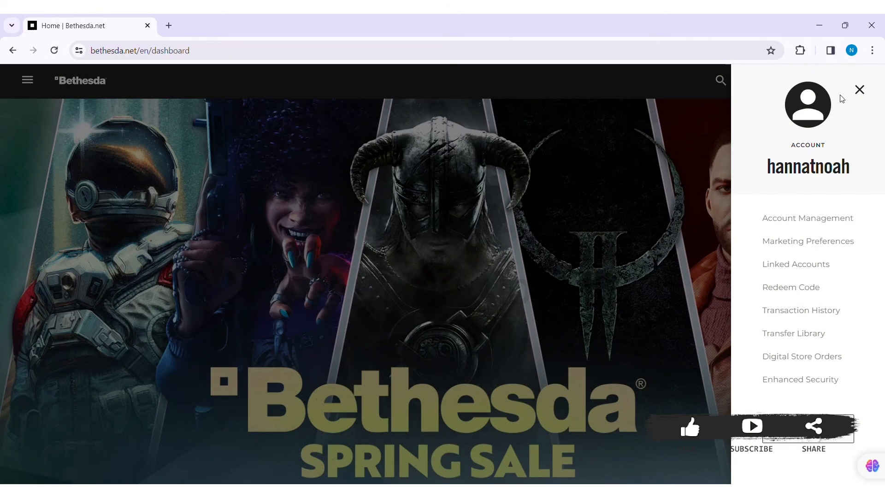
{"action": "mouse_move", "coordinate": [838, 90]}
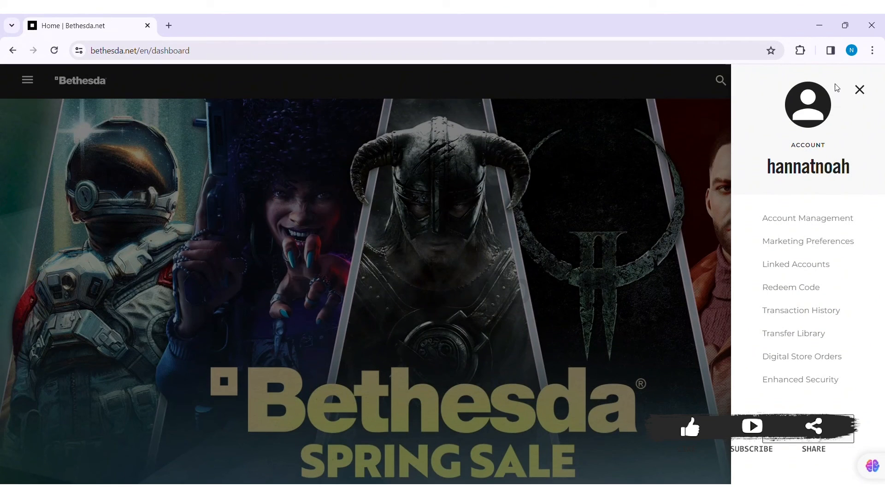
{"action": "mouse_move", "coordinate": [857, 93]}
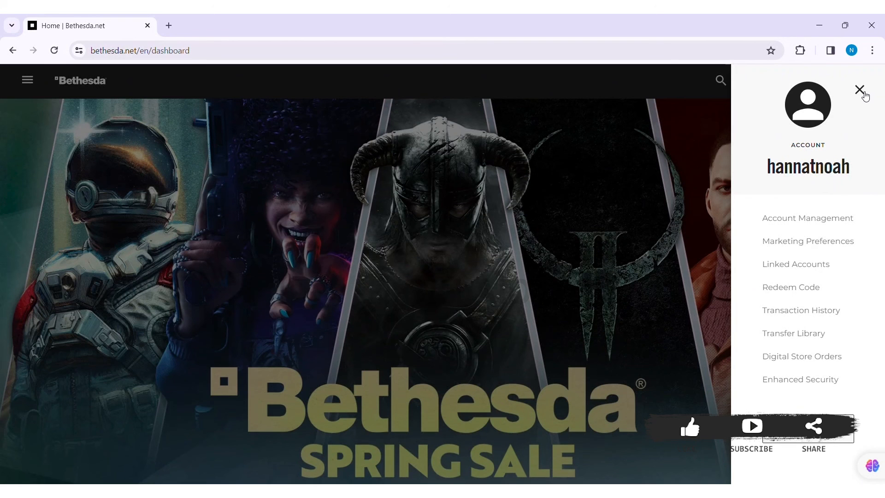
{"action": "left_click", "coordinate": [859, 89]}
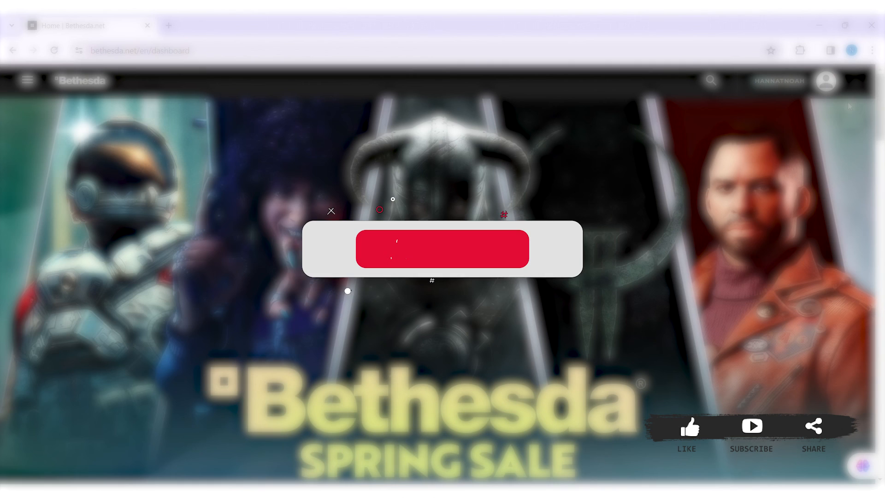
{"action": "left_click", "coordinate": [442, 249]}
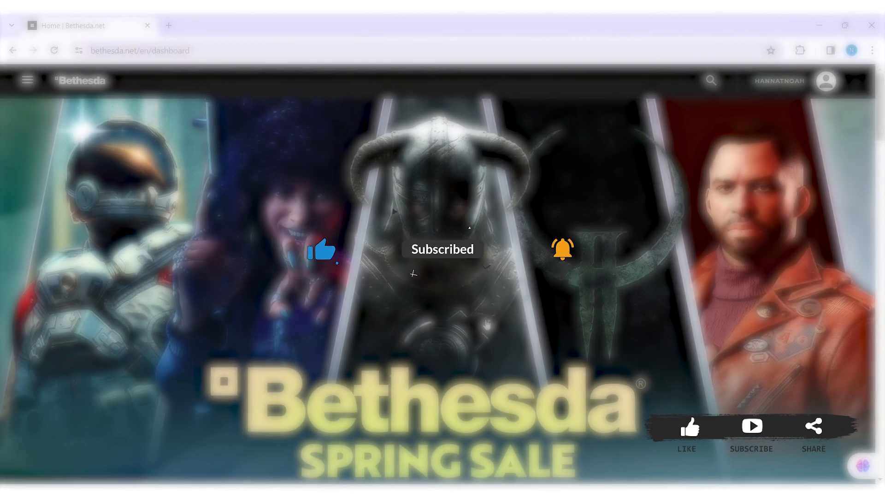